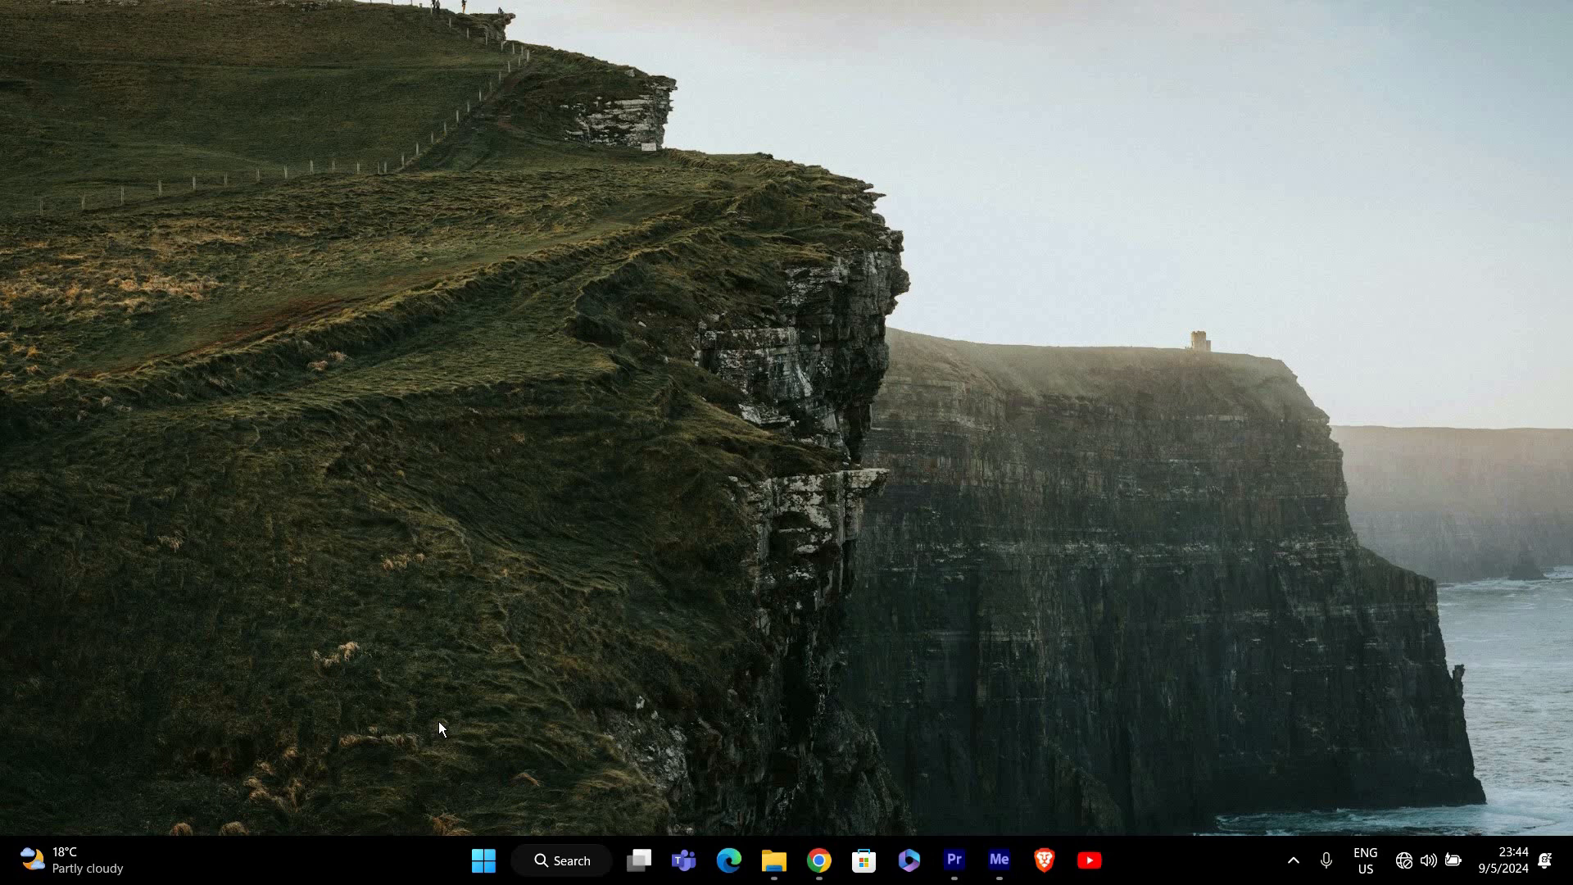
mouse_move(1083, 762)
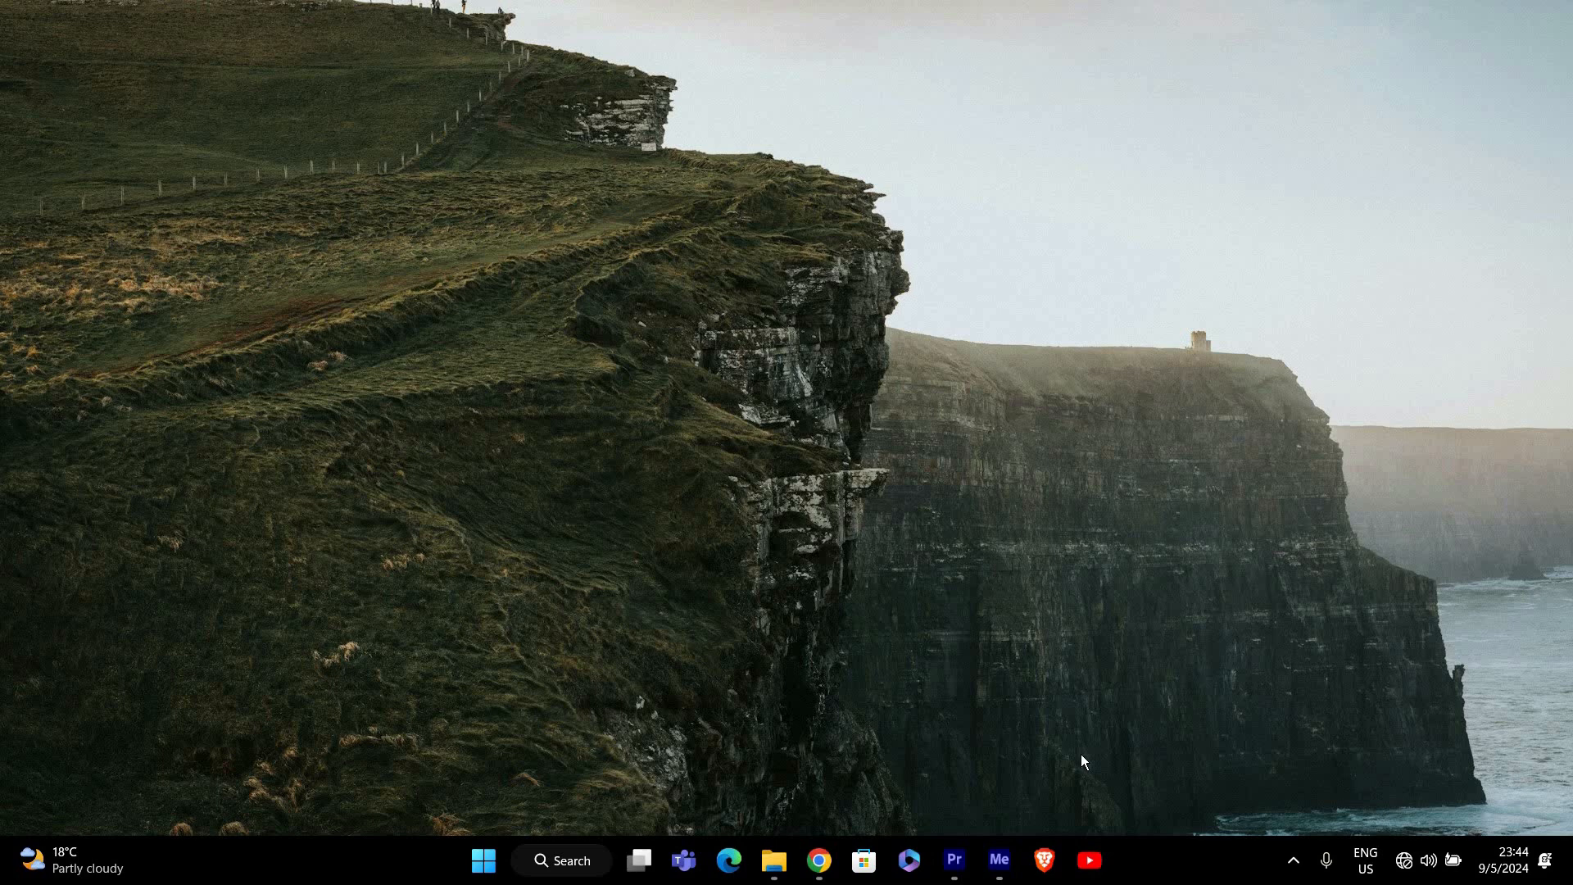
mouse_move(1123, 697)
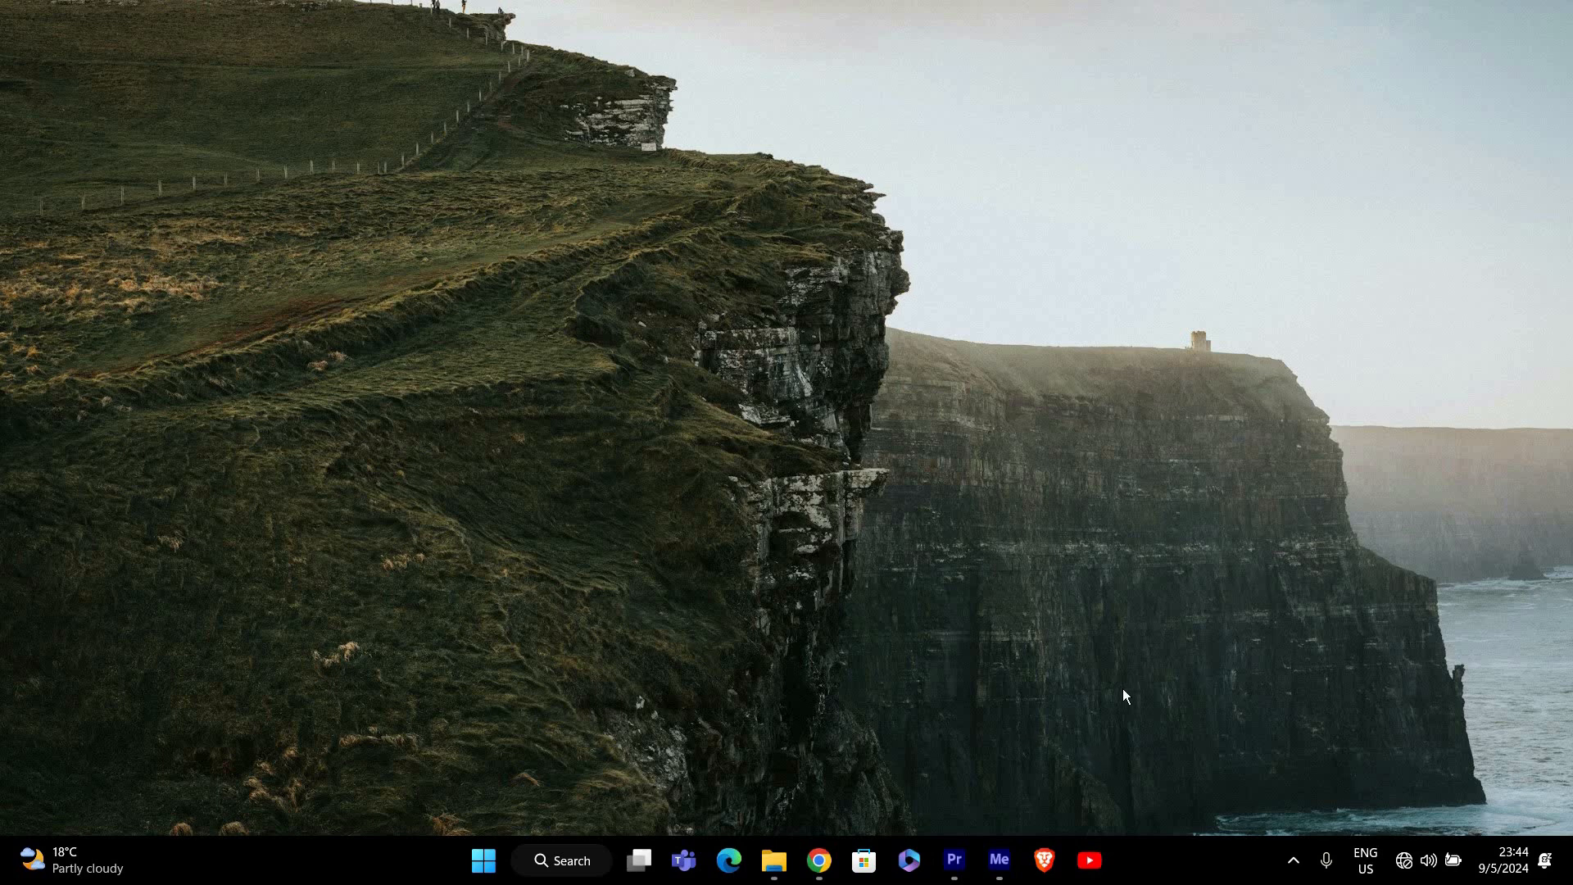
mouse_move(1210, 662)
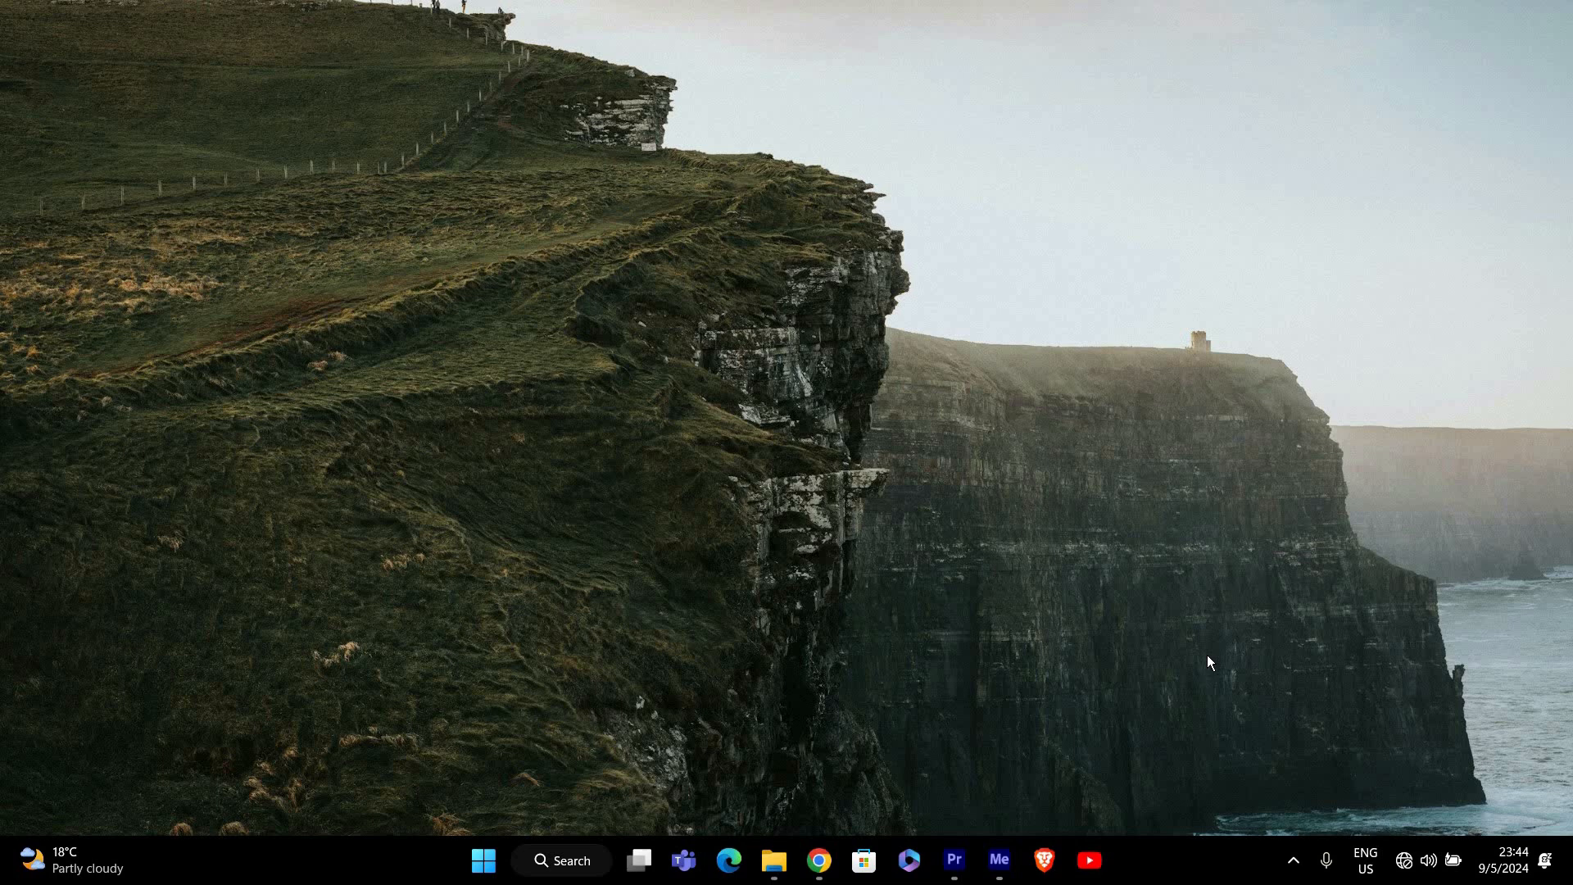
- Launch the Settings app from the Start menu's pinned apps
click(484, 859)
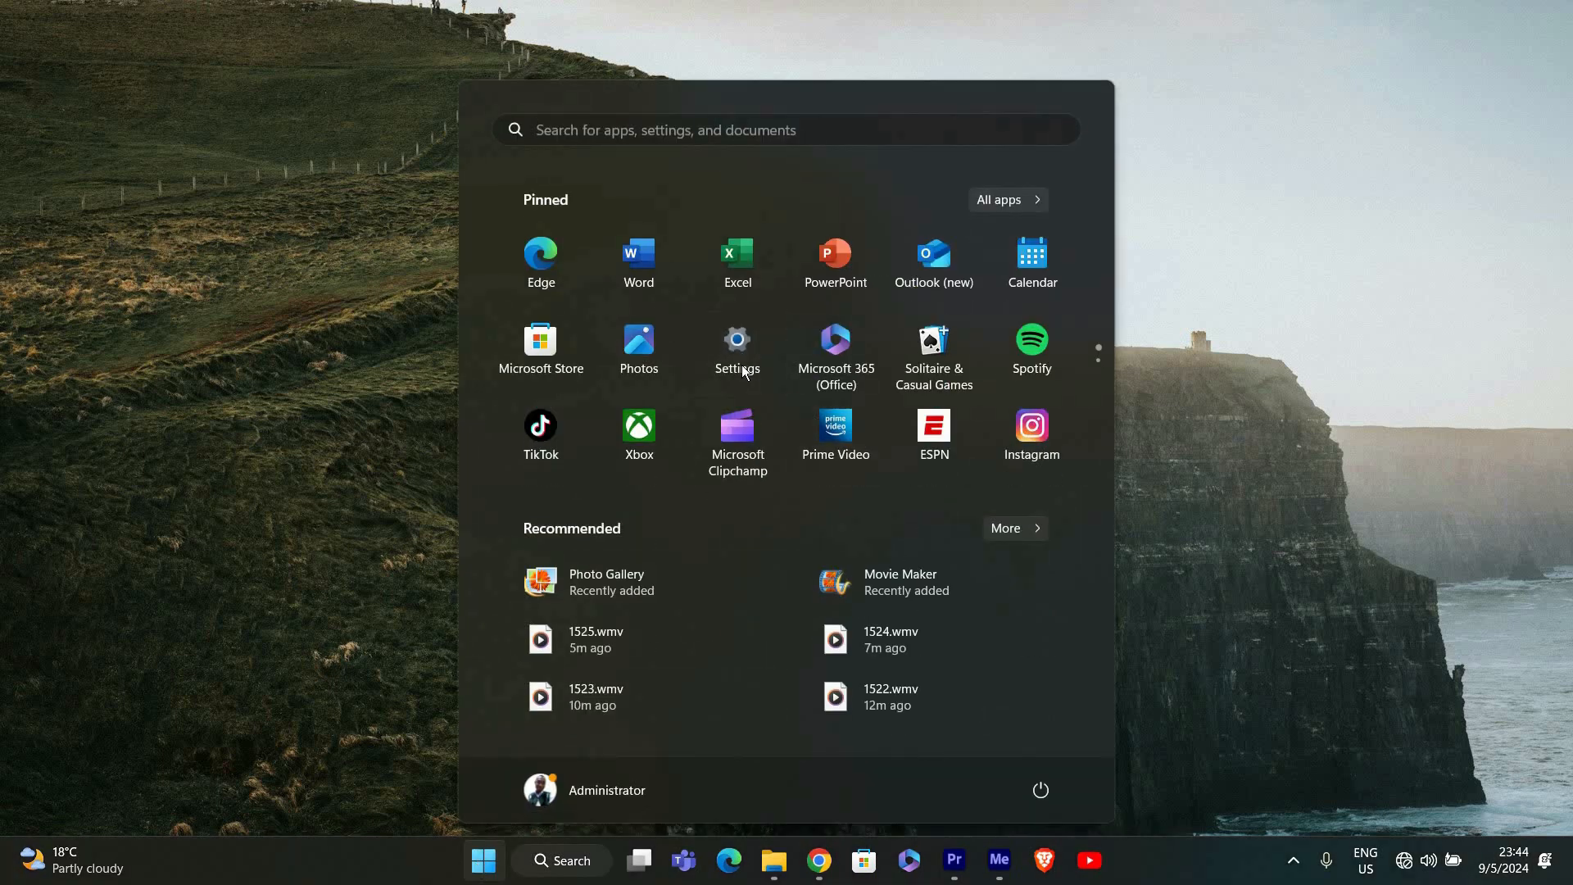
click(737, 344)
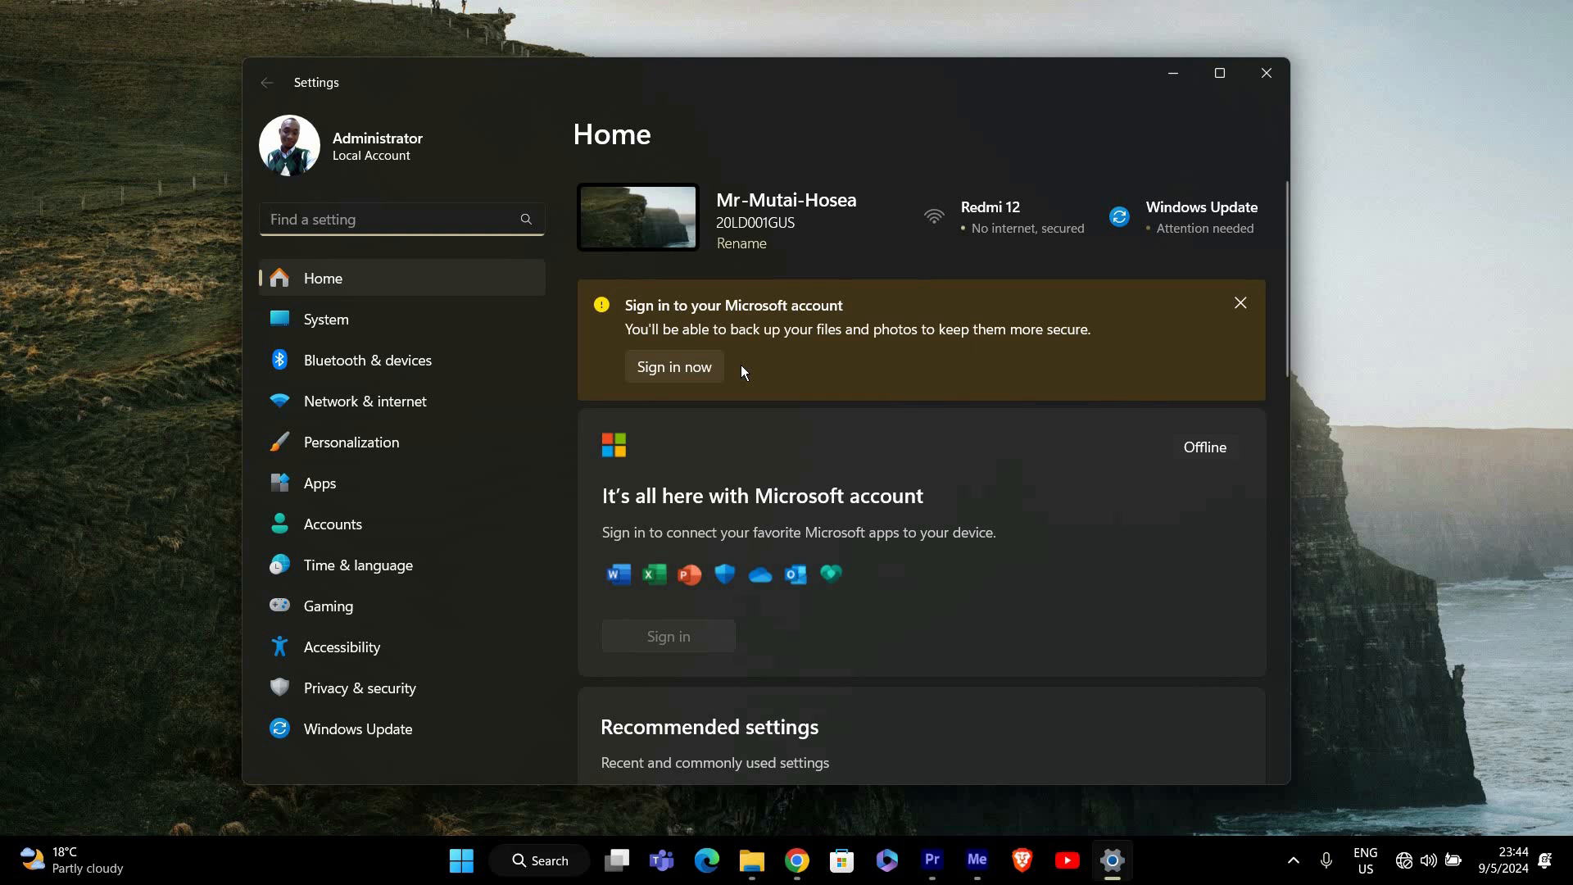
mouse_move(251, 541)
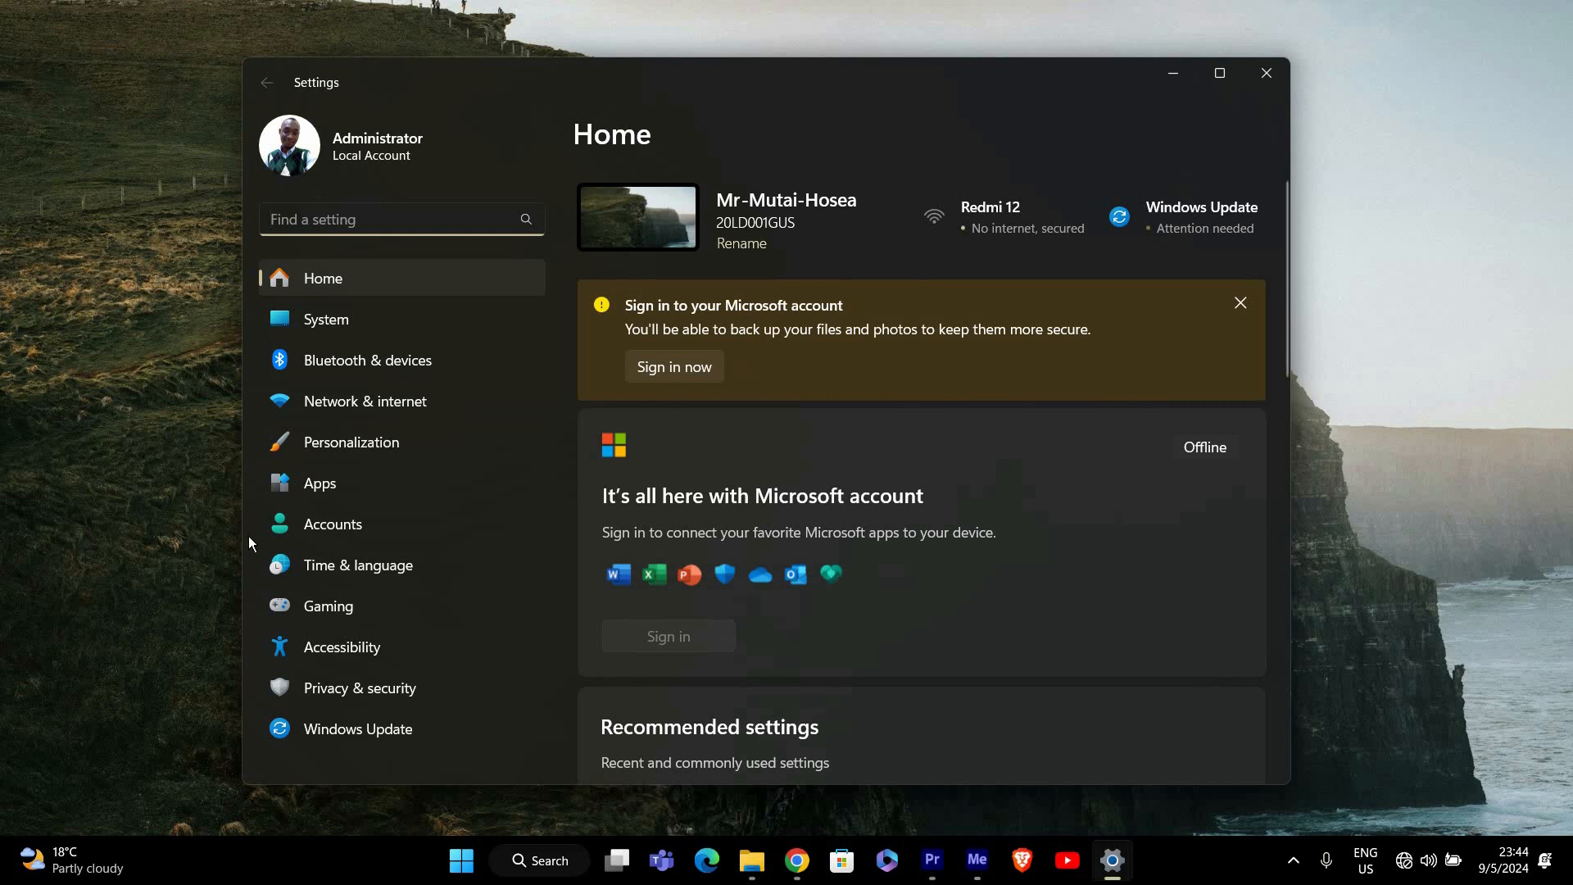
- Go to Time & language, then the Date & time page
click(358, 565)
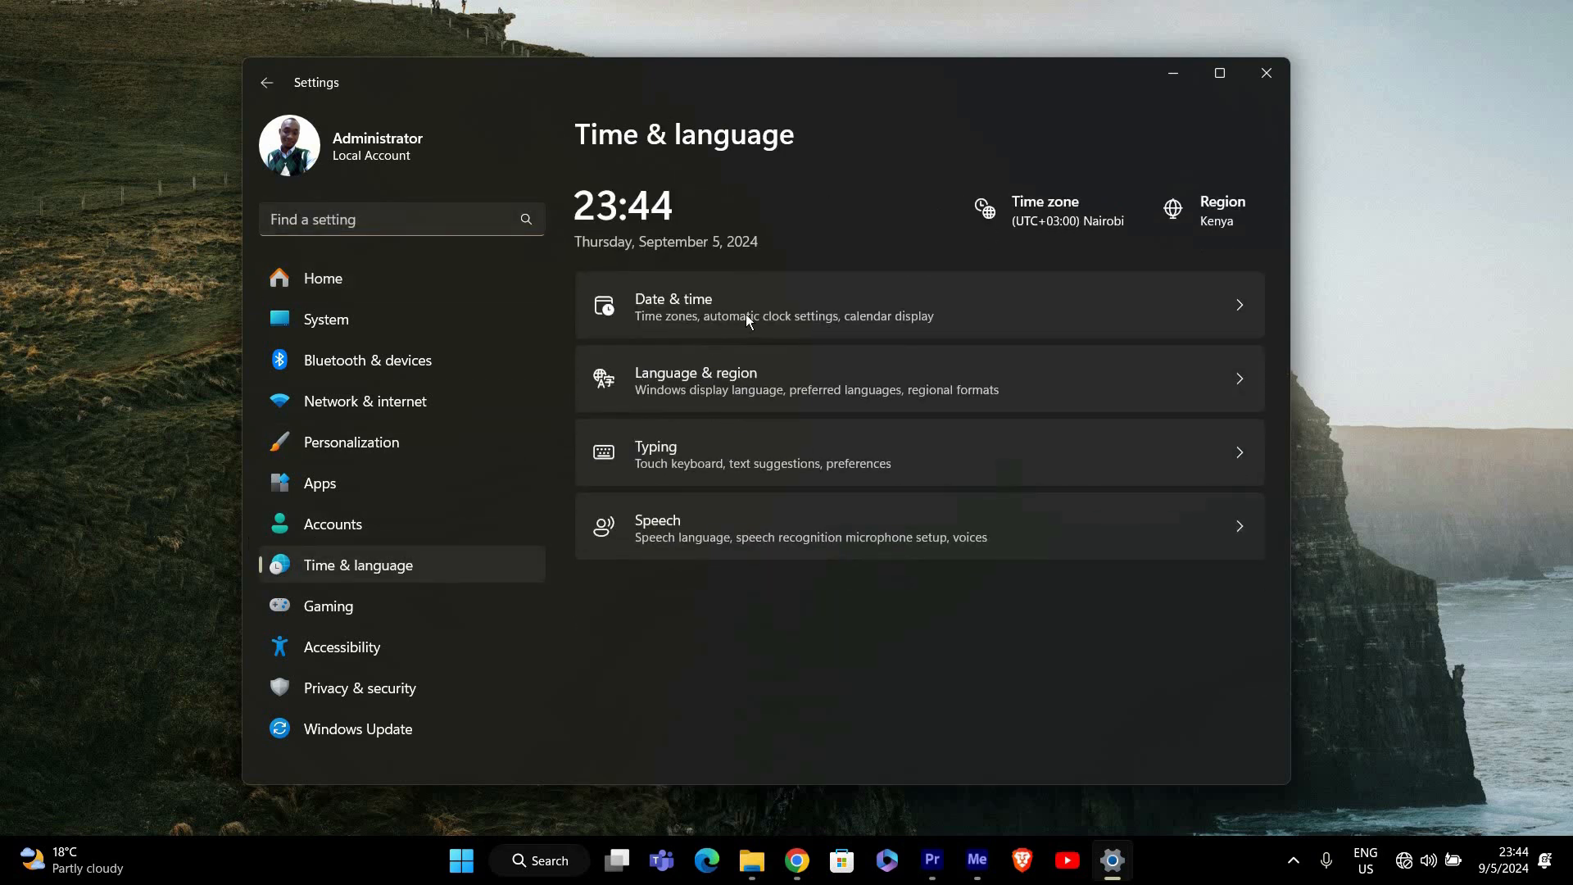
click(782, 304)
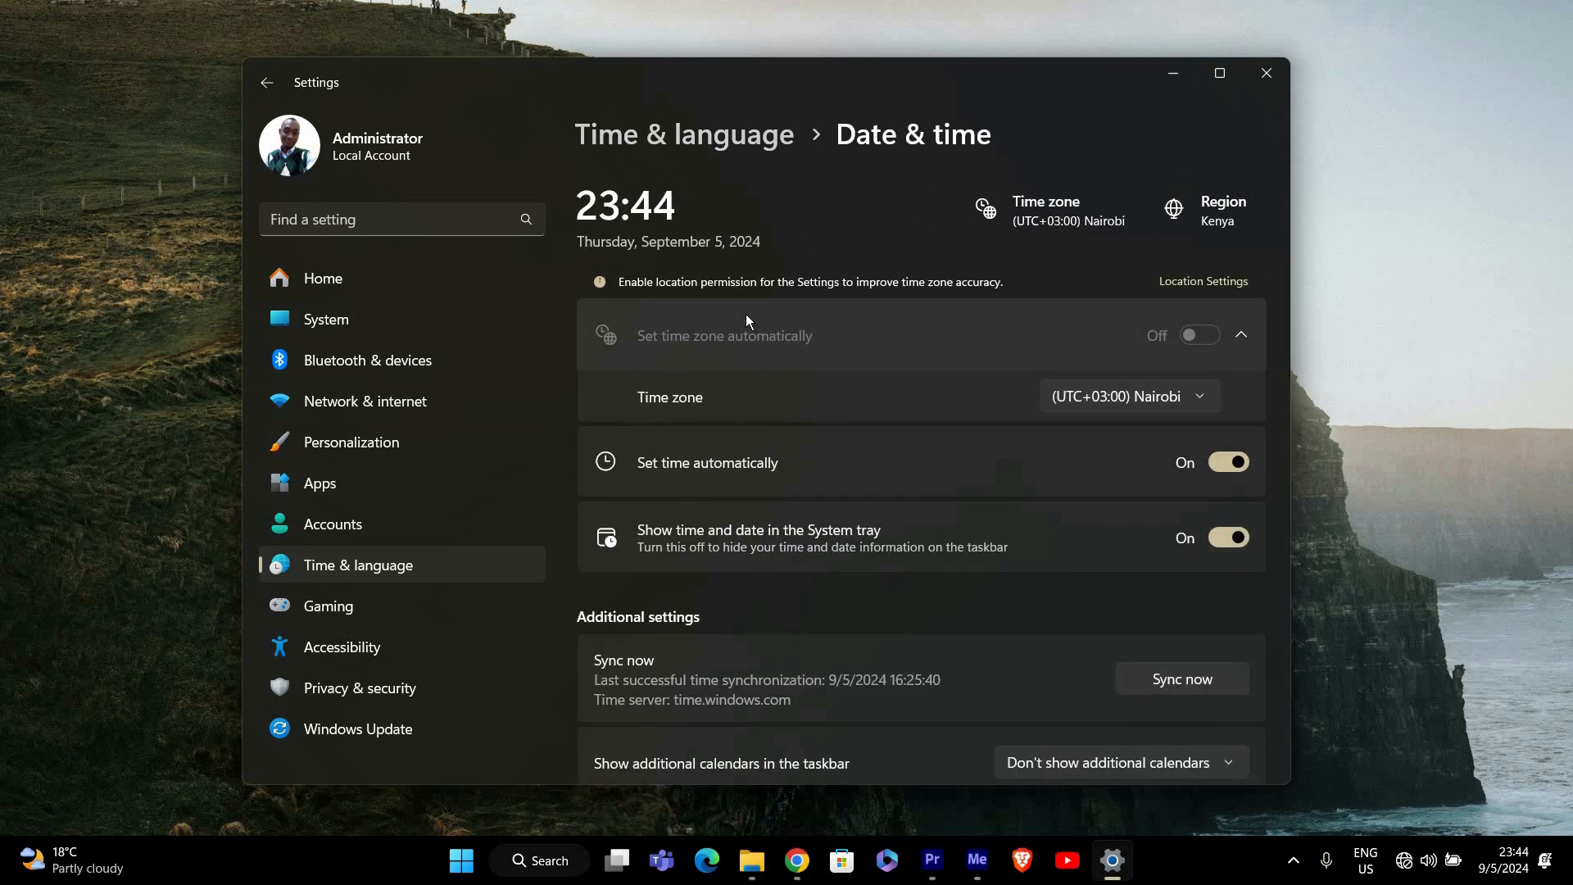
mouse_move(1163, 692)
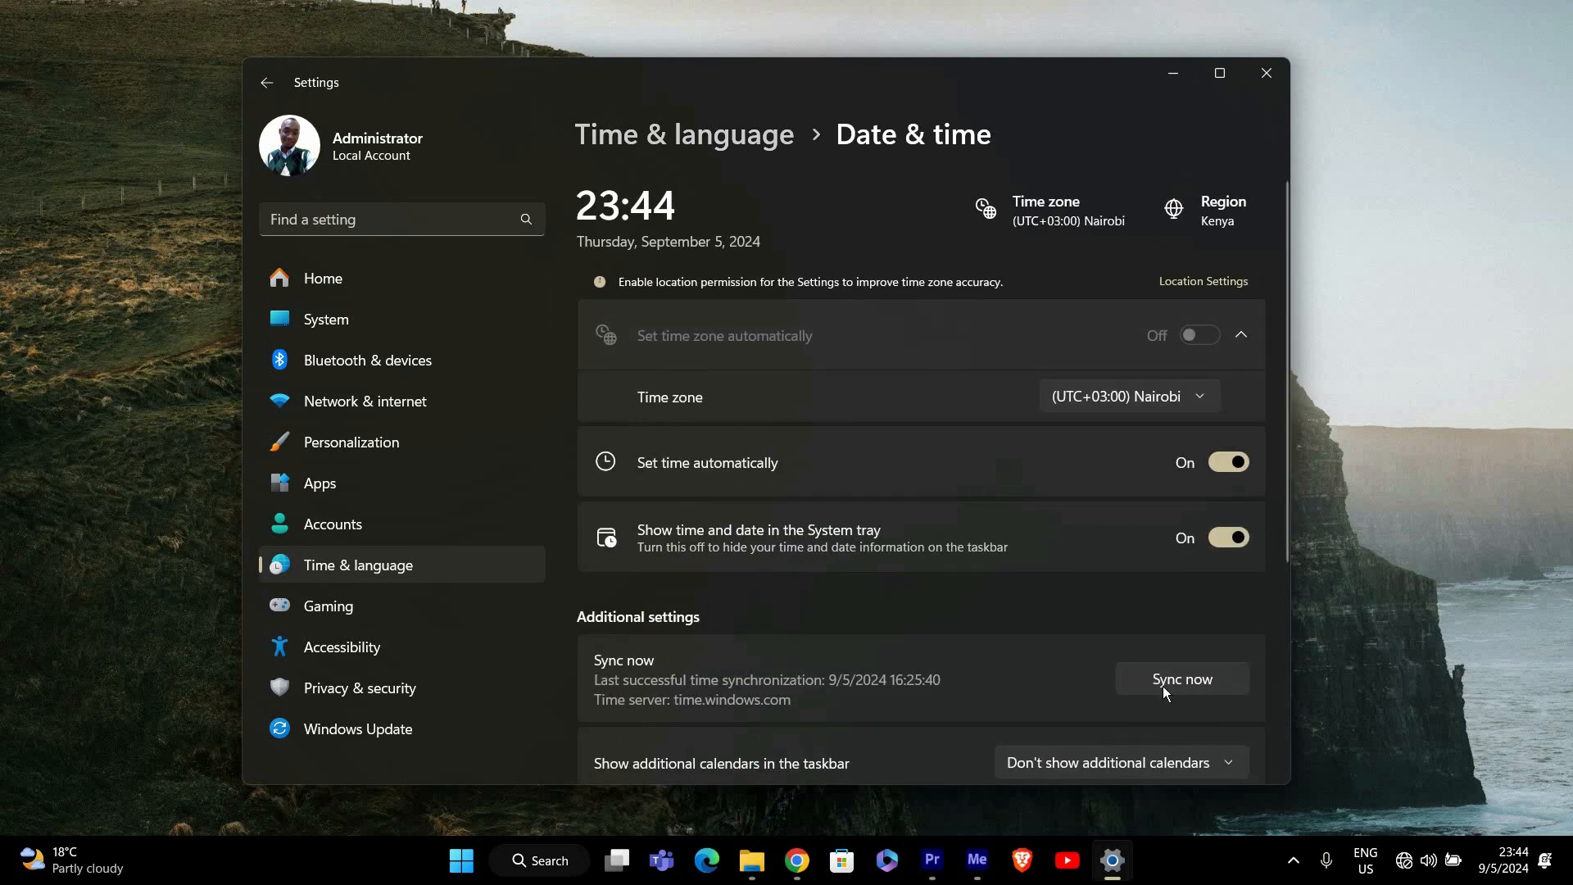
mouse_move(1192, 456)
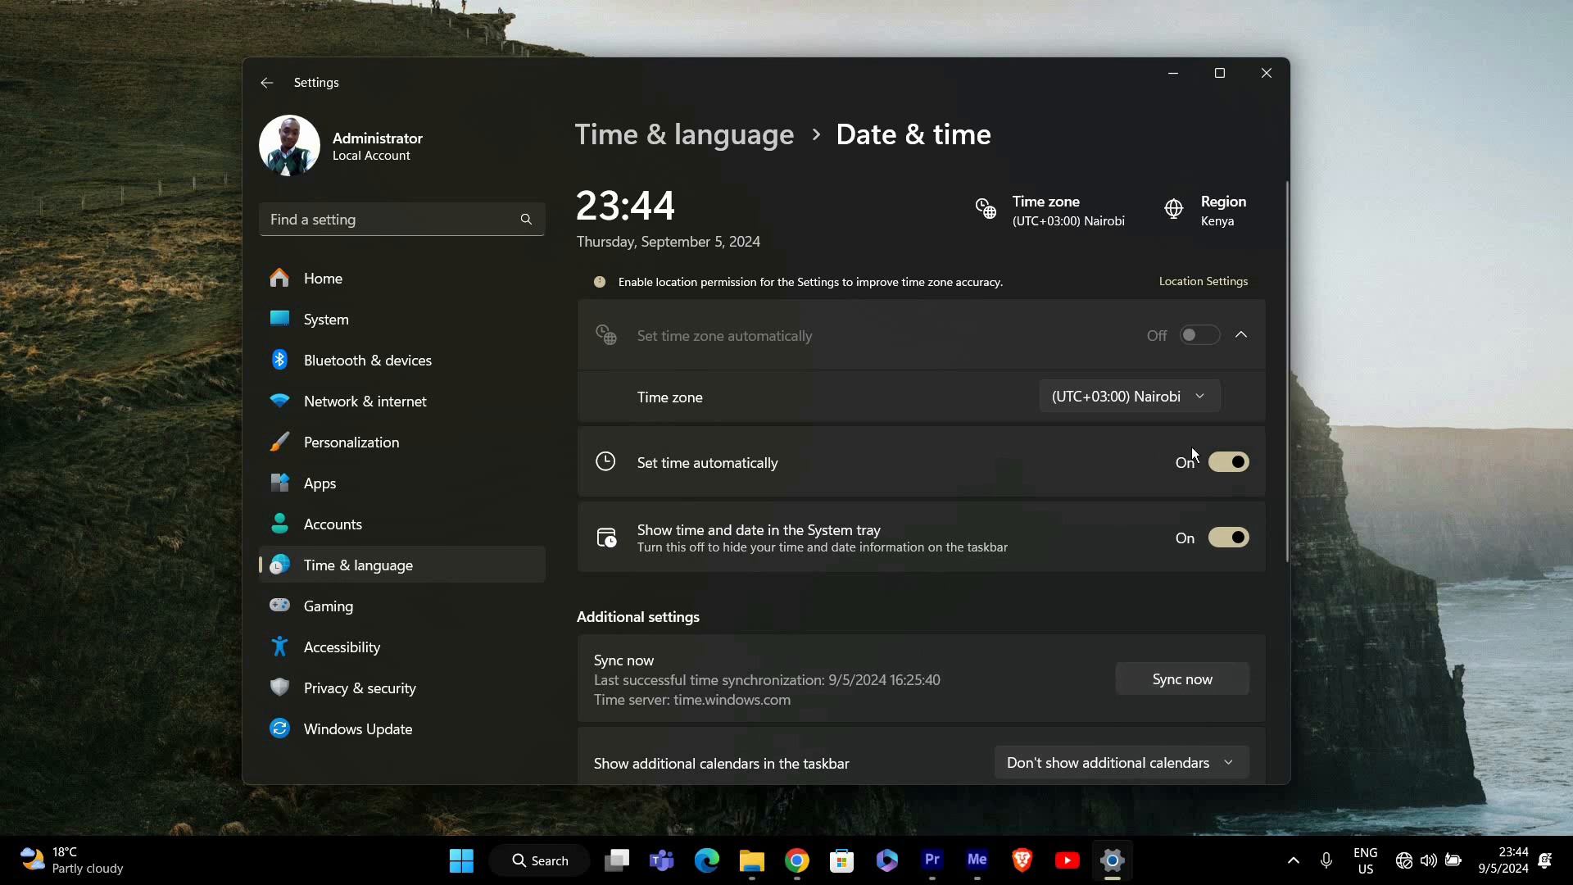
mouse_move(1223, 478)
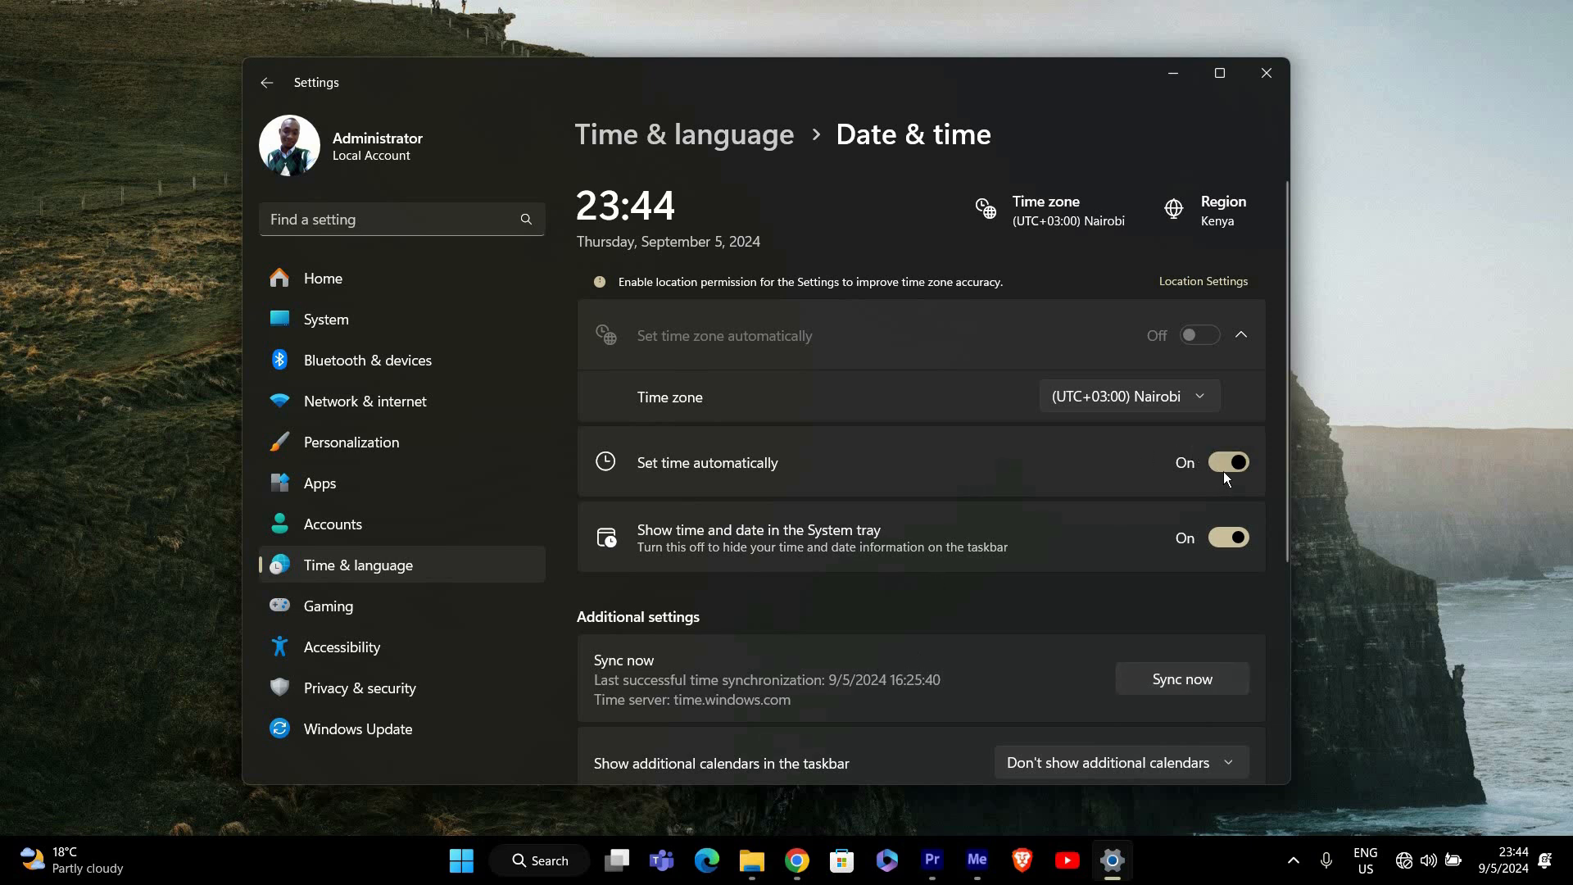
- Switch 'Set time automatically' off and back on so it ends enabled
click(1227, 462)
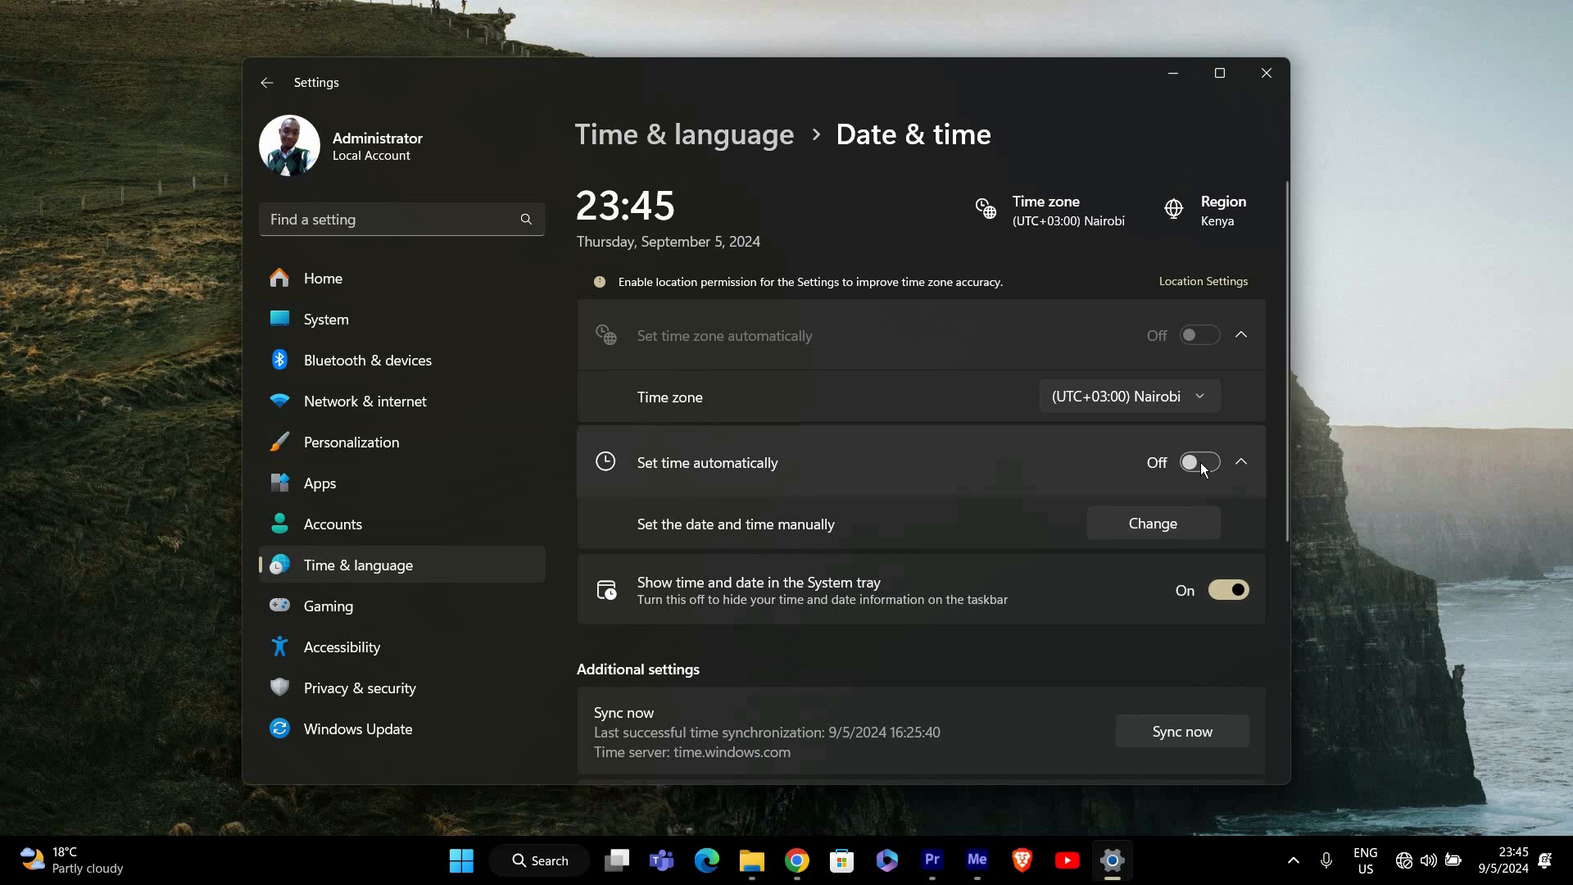
click(1198, 462)
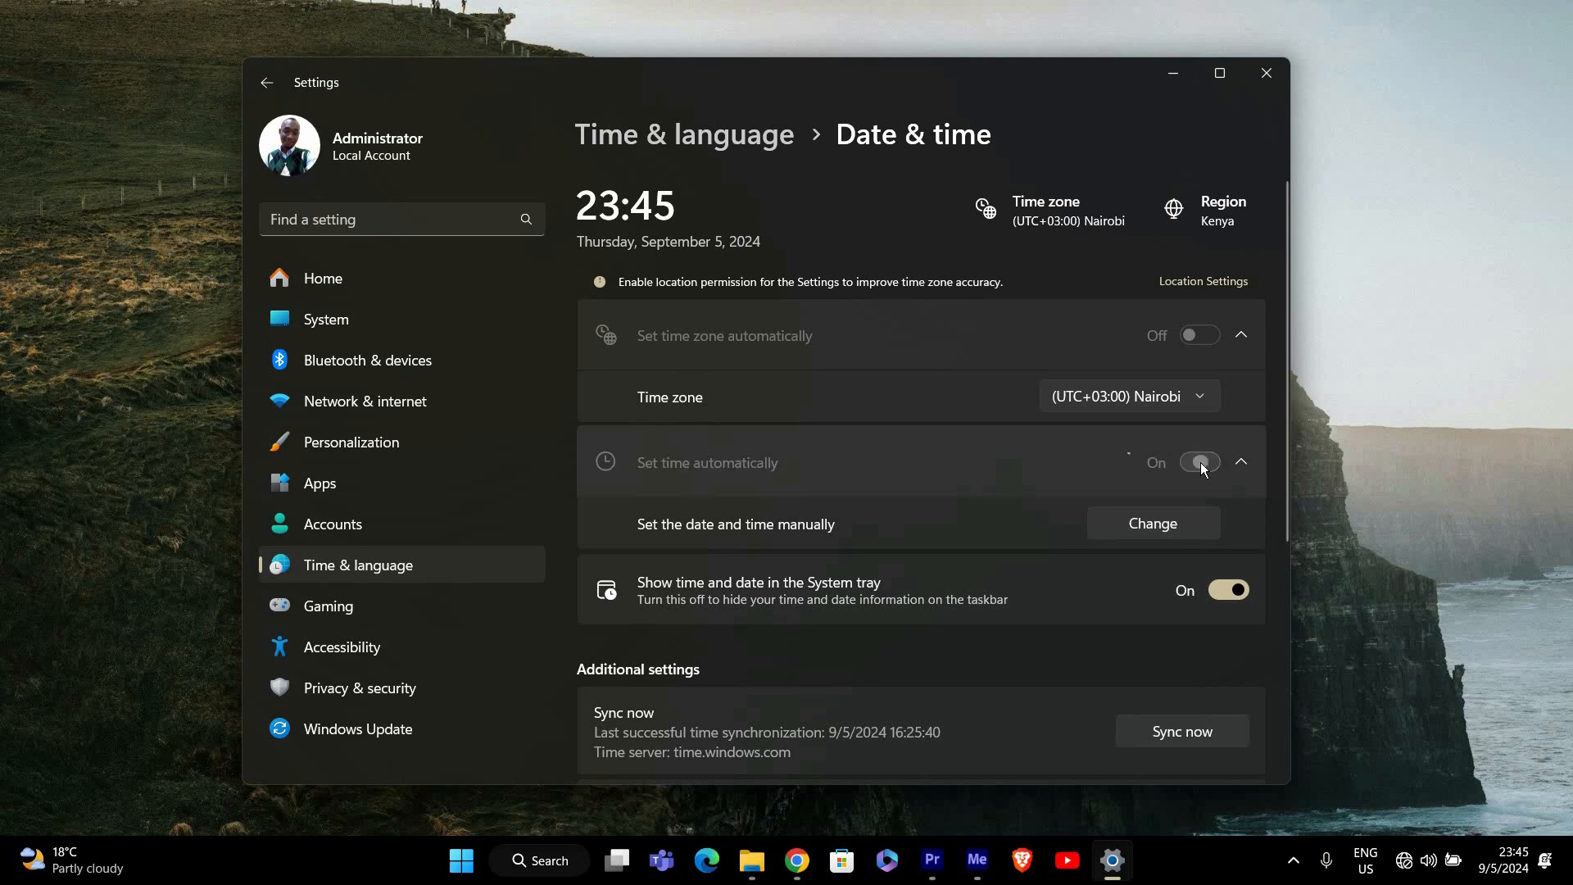
click(1239, 462)
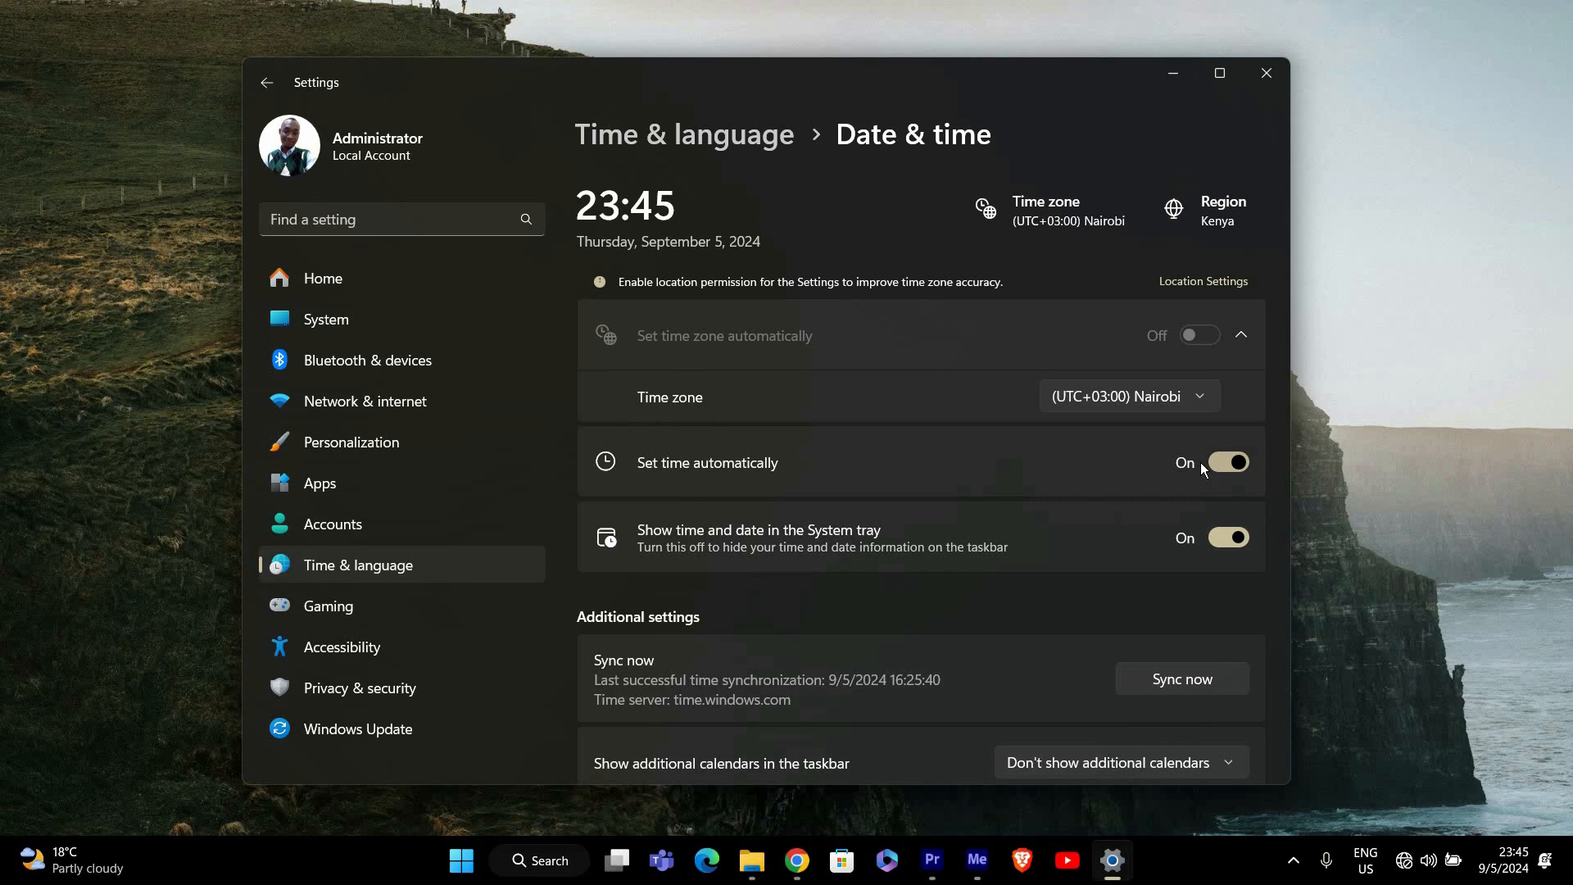
- Run Sync now under Additional settings to sync the clock with the time server
scroll(down, 3)
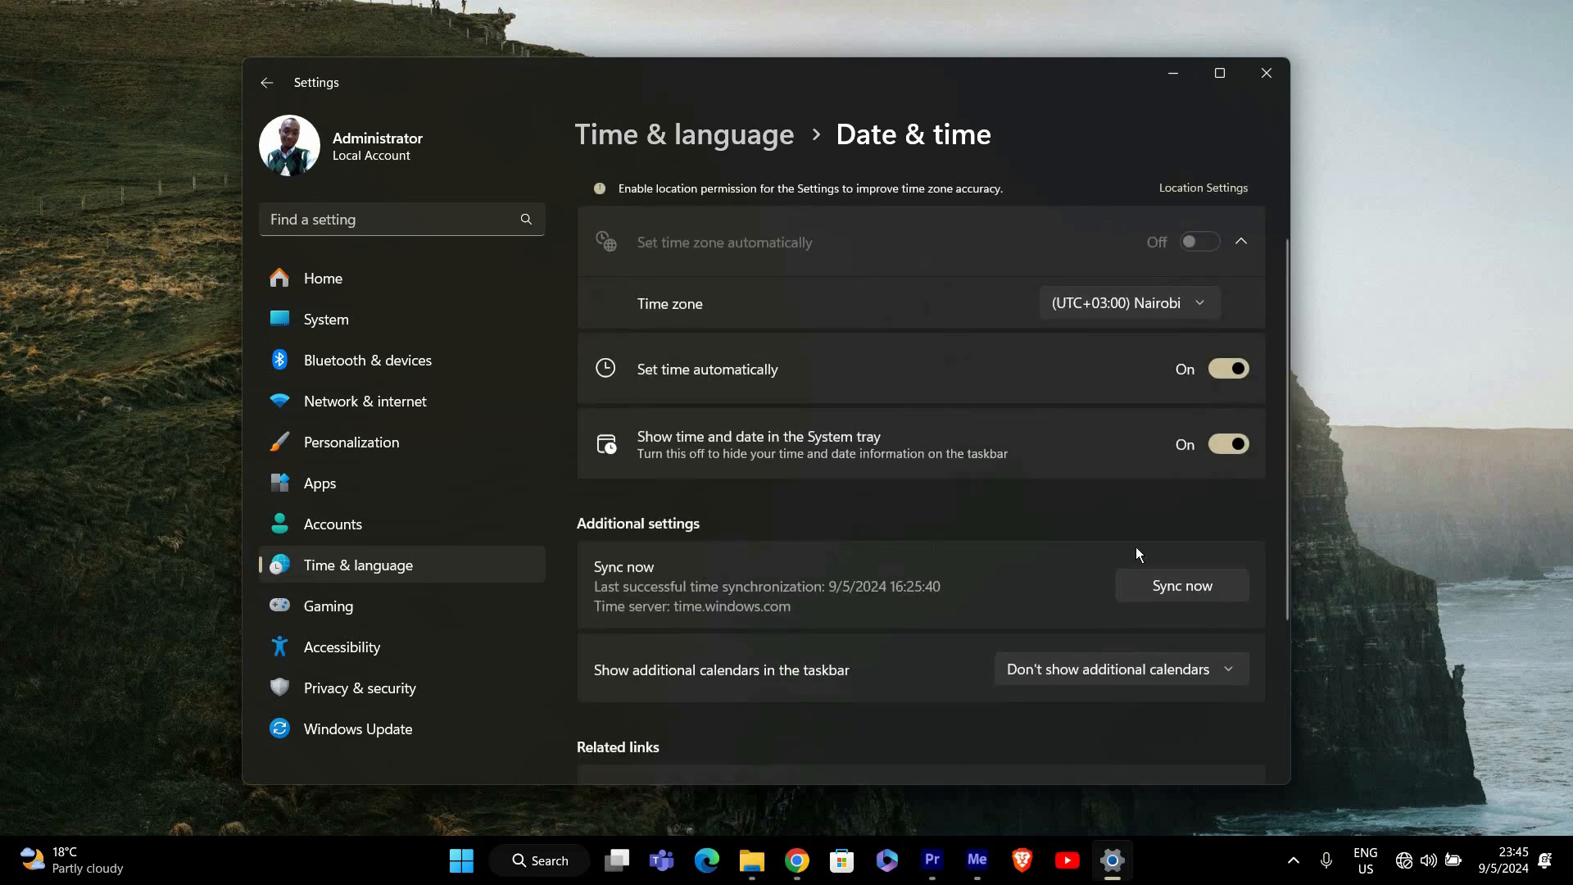
click(1182, 584)
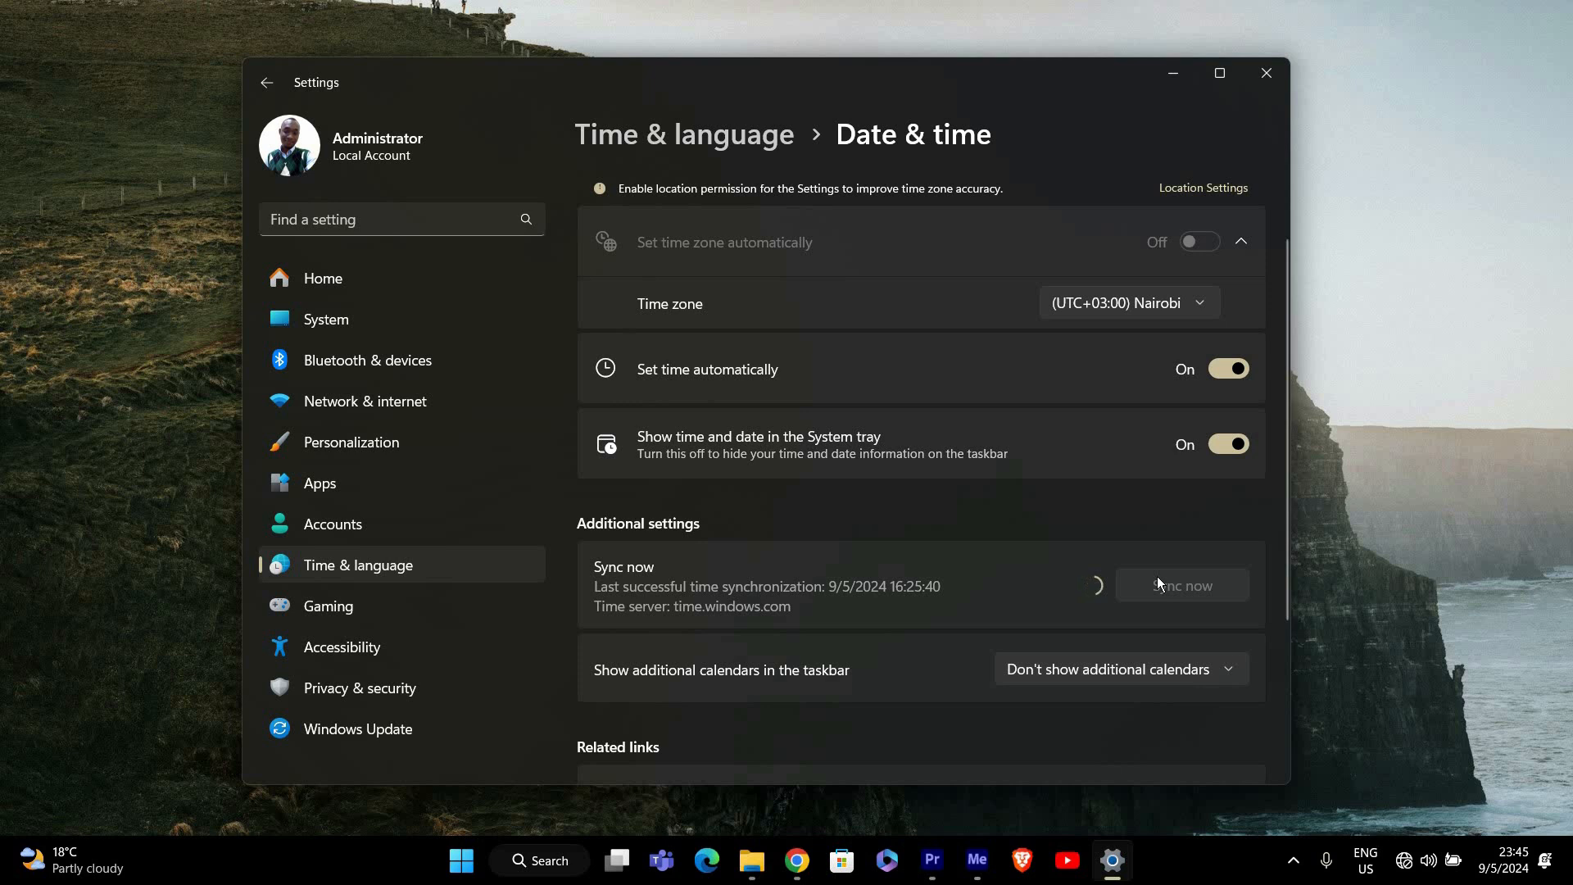
scroll(up, 3)
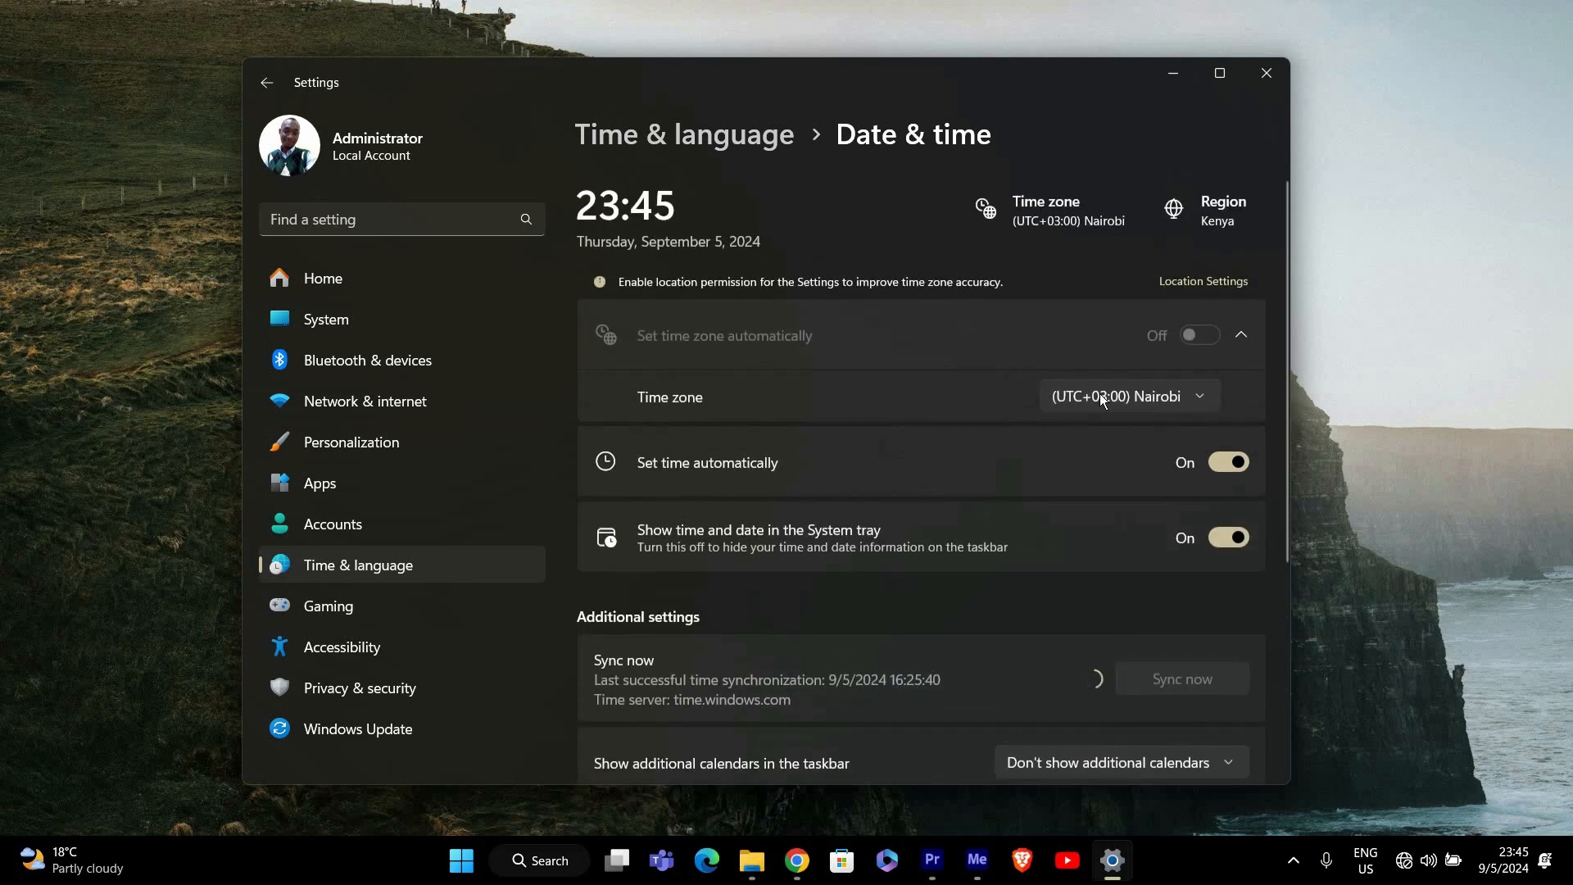
mouse_move(1095, 415)
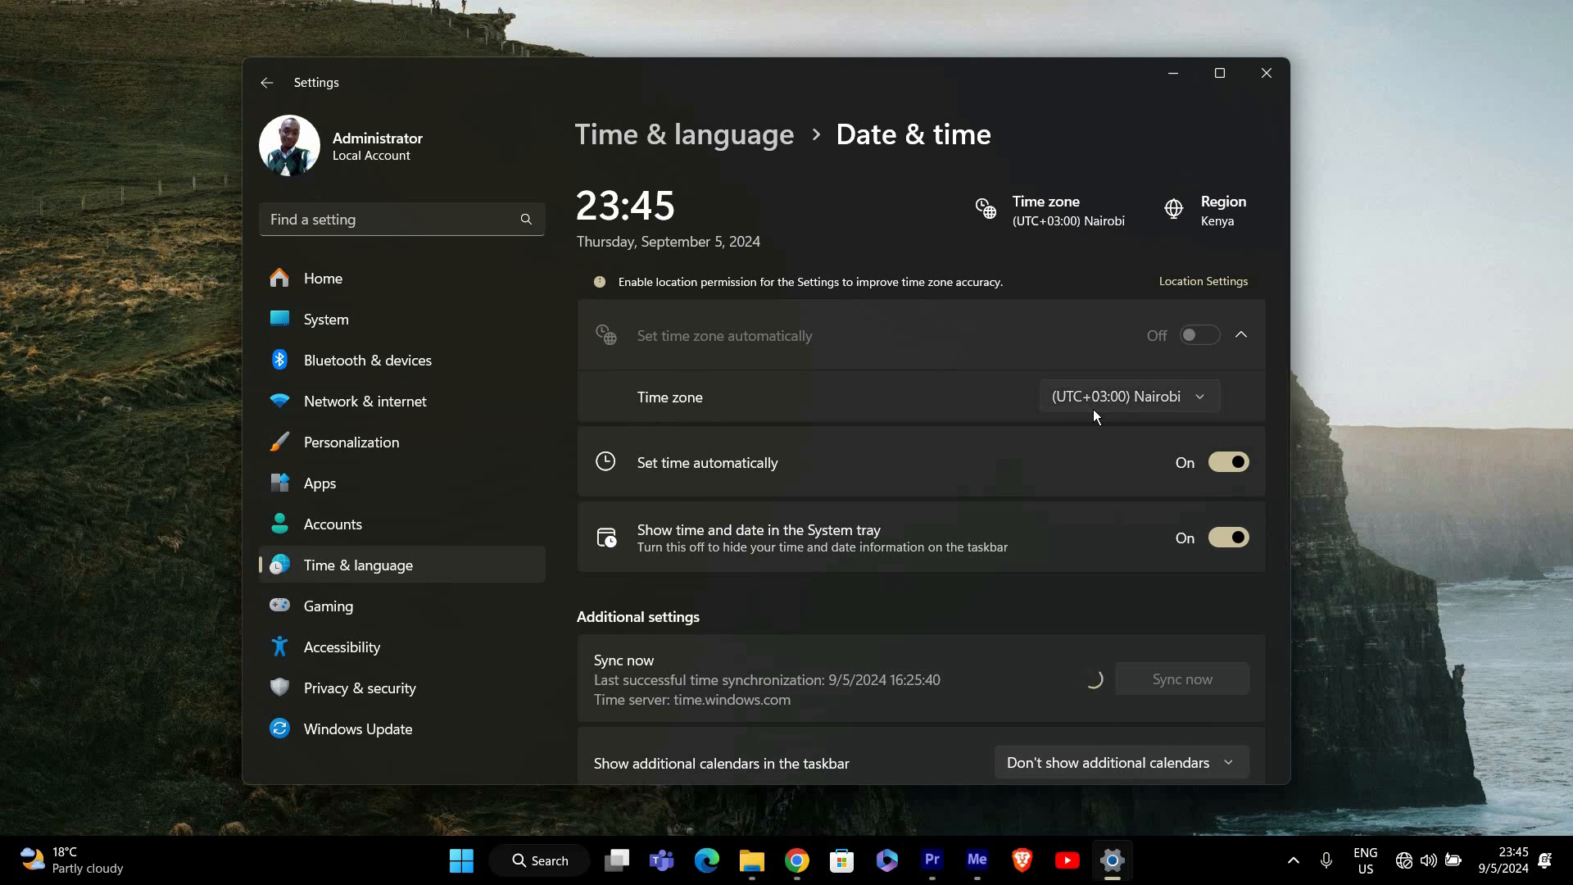
click(1125, 397)
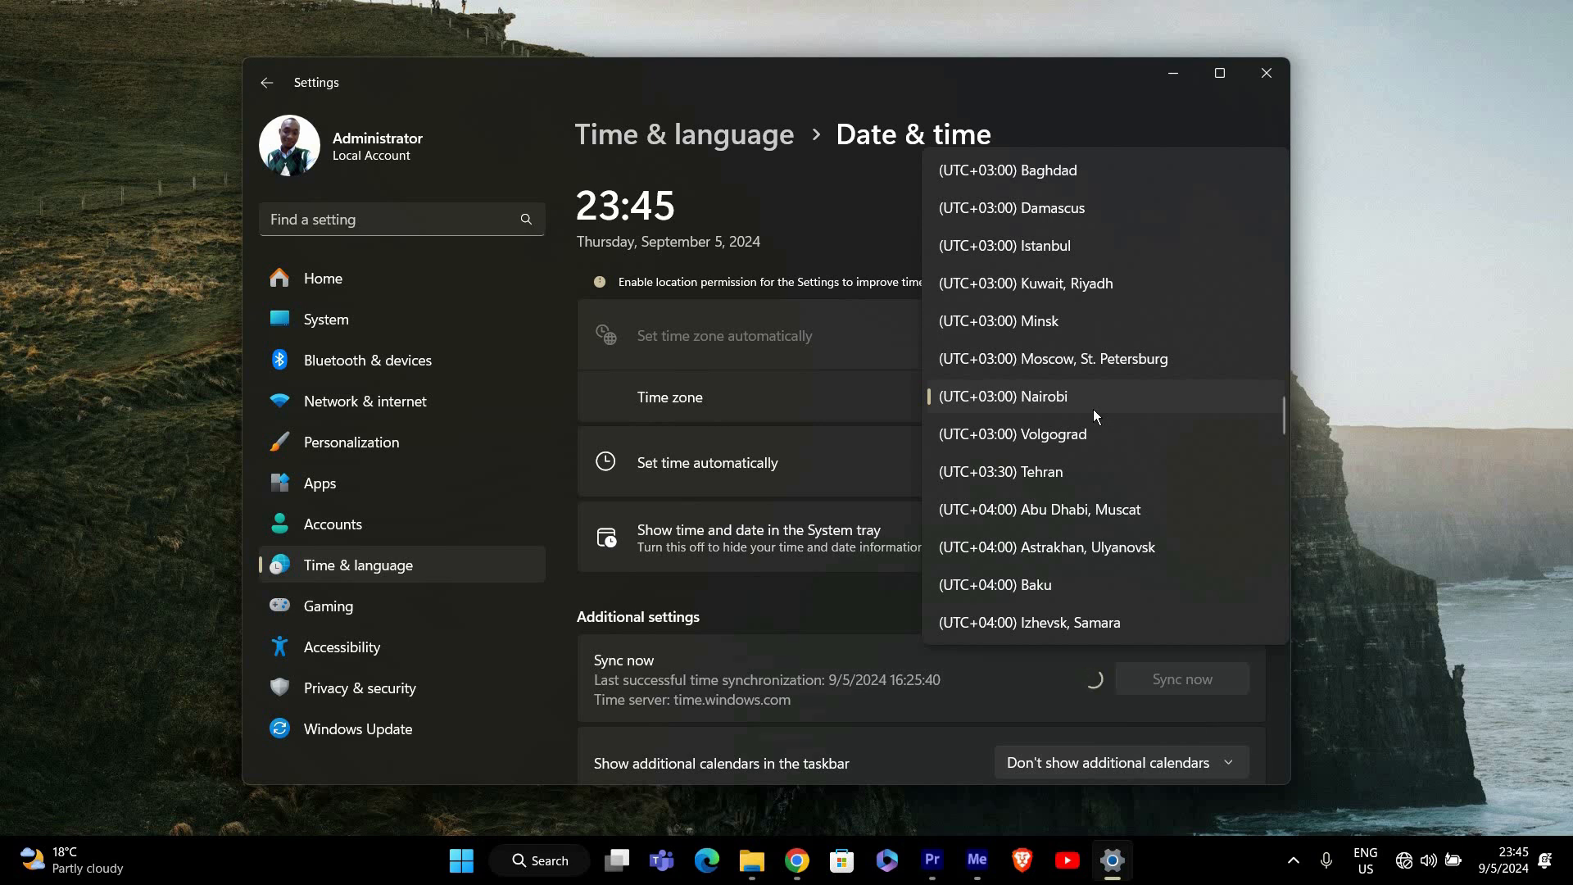
click(1002, 395)
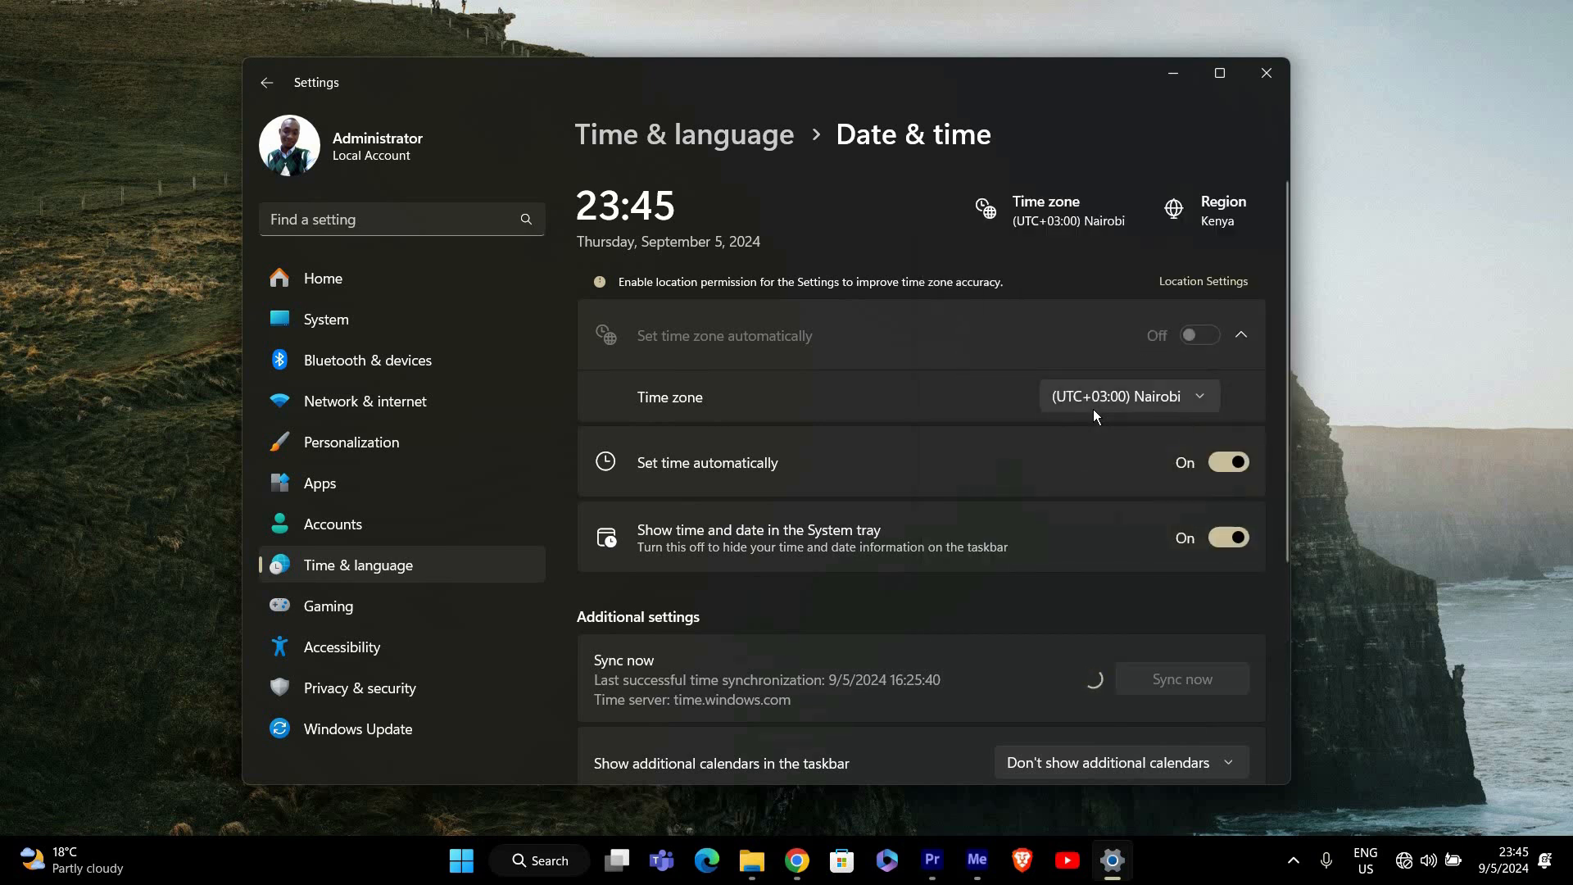